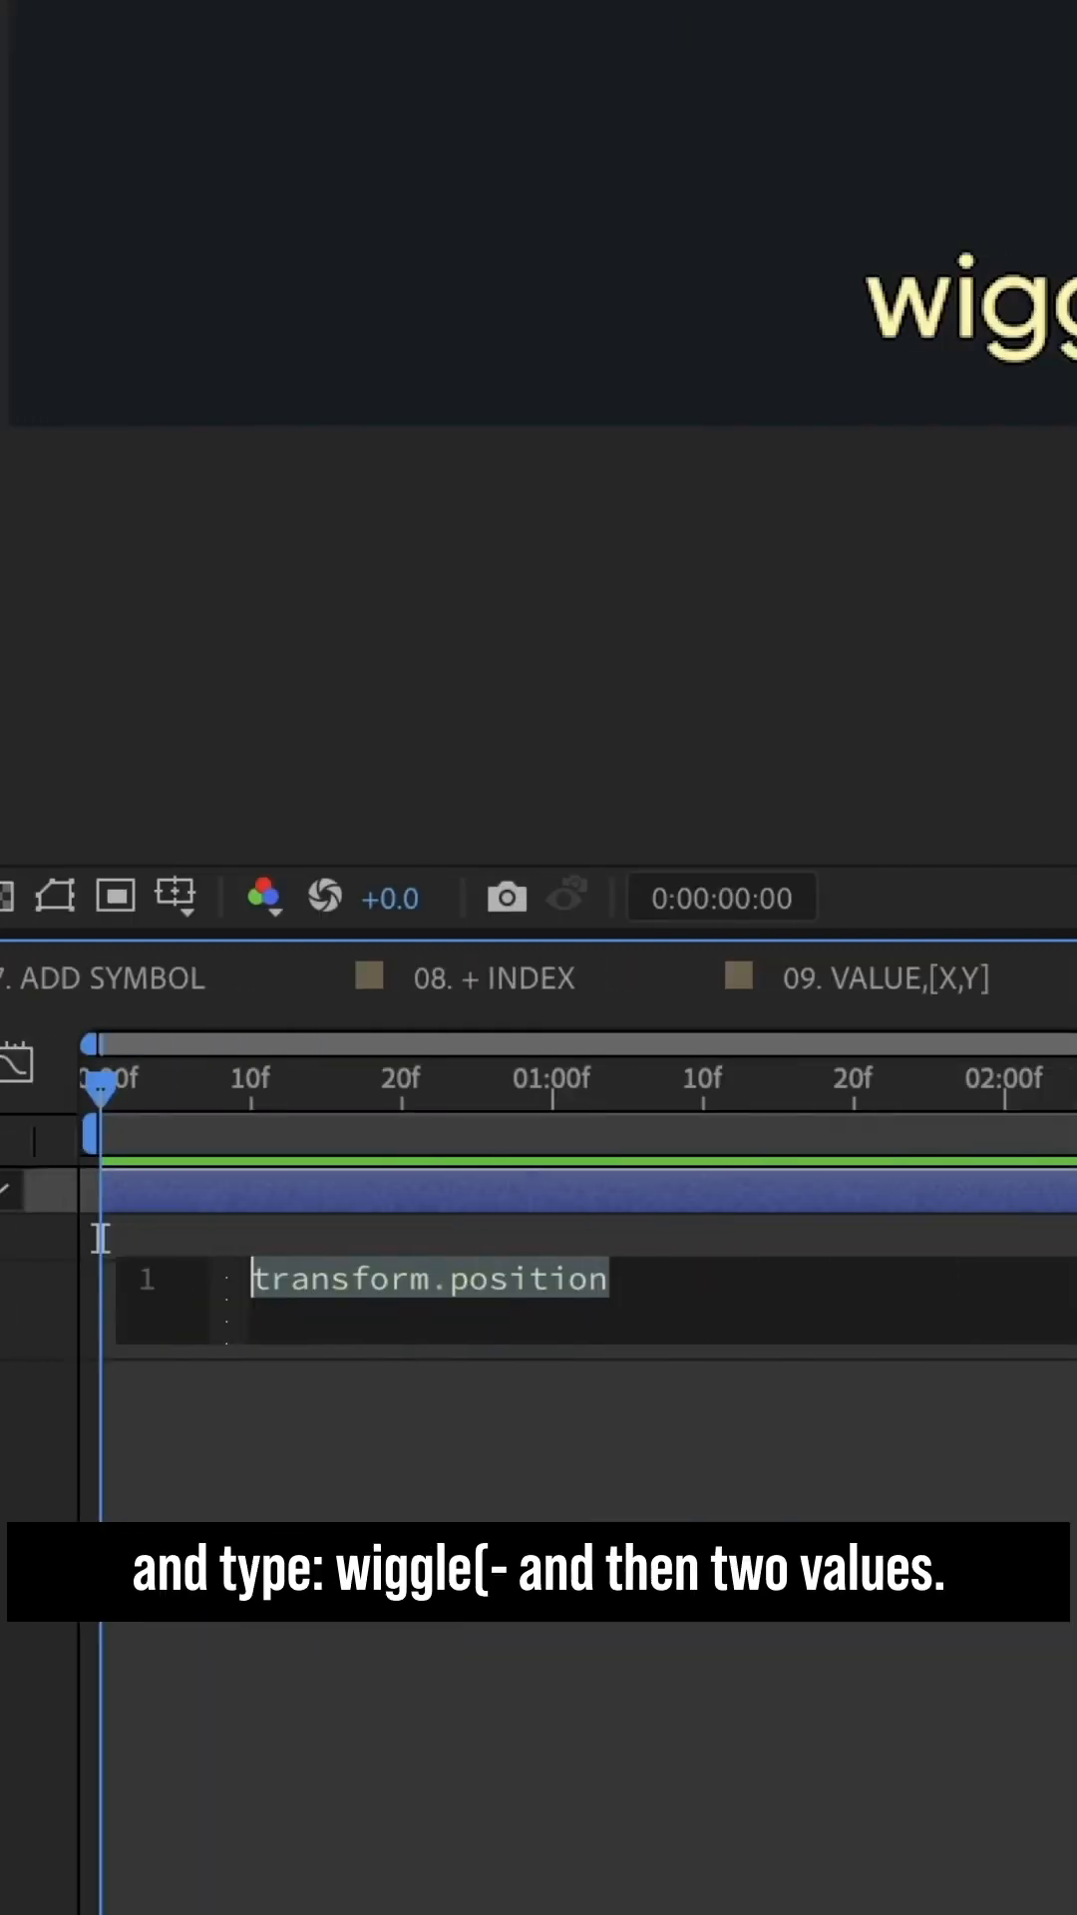
Step: Replace the Position expression with wiggle(2,10) and apply it
type("wiggle()")
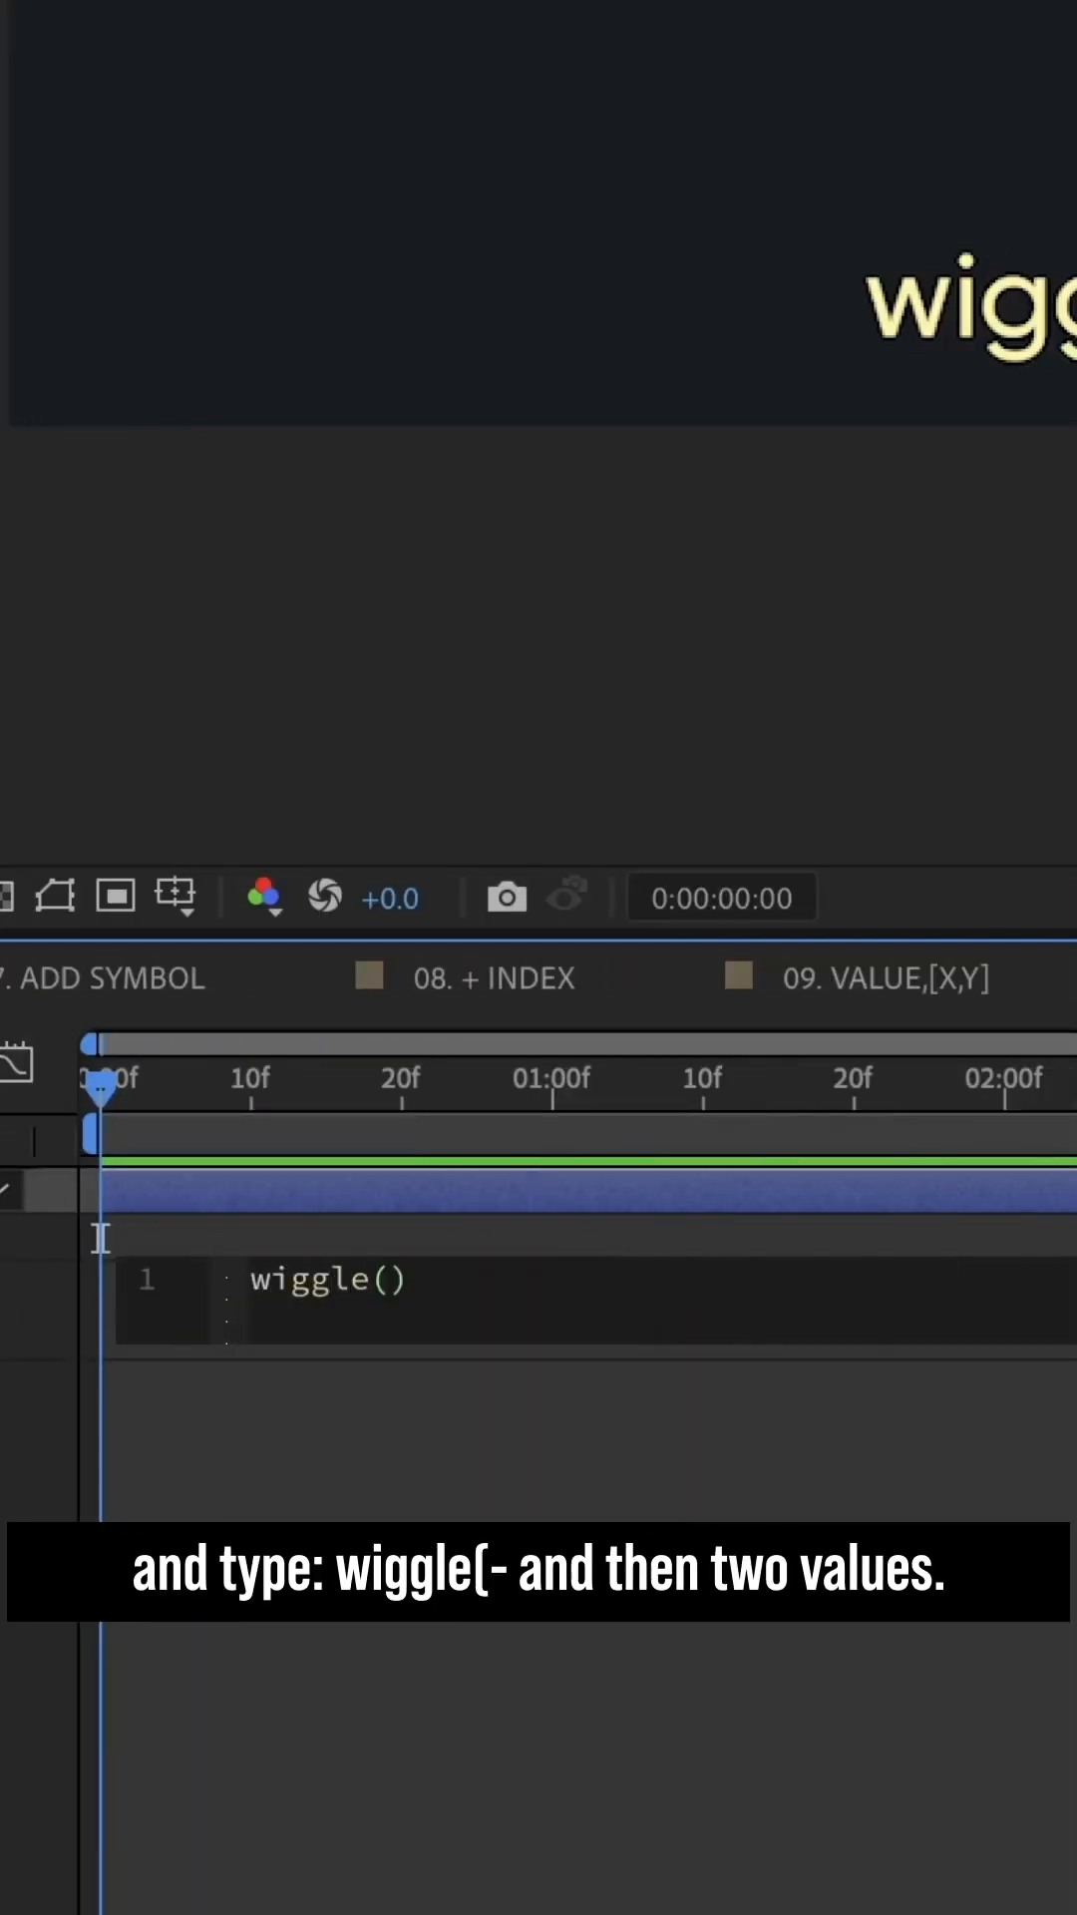
type("2,")
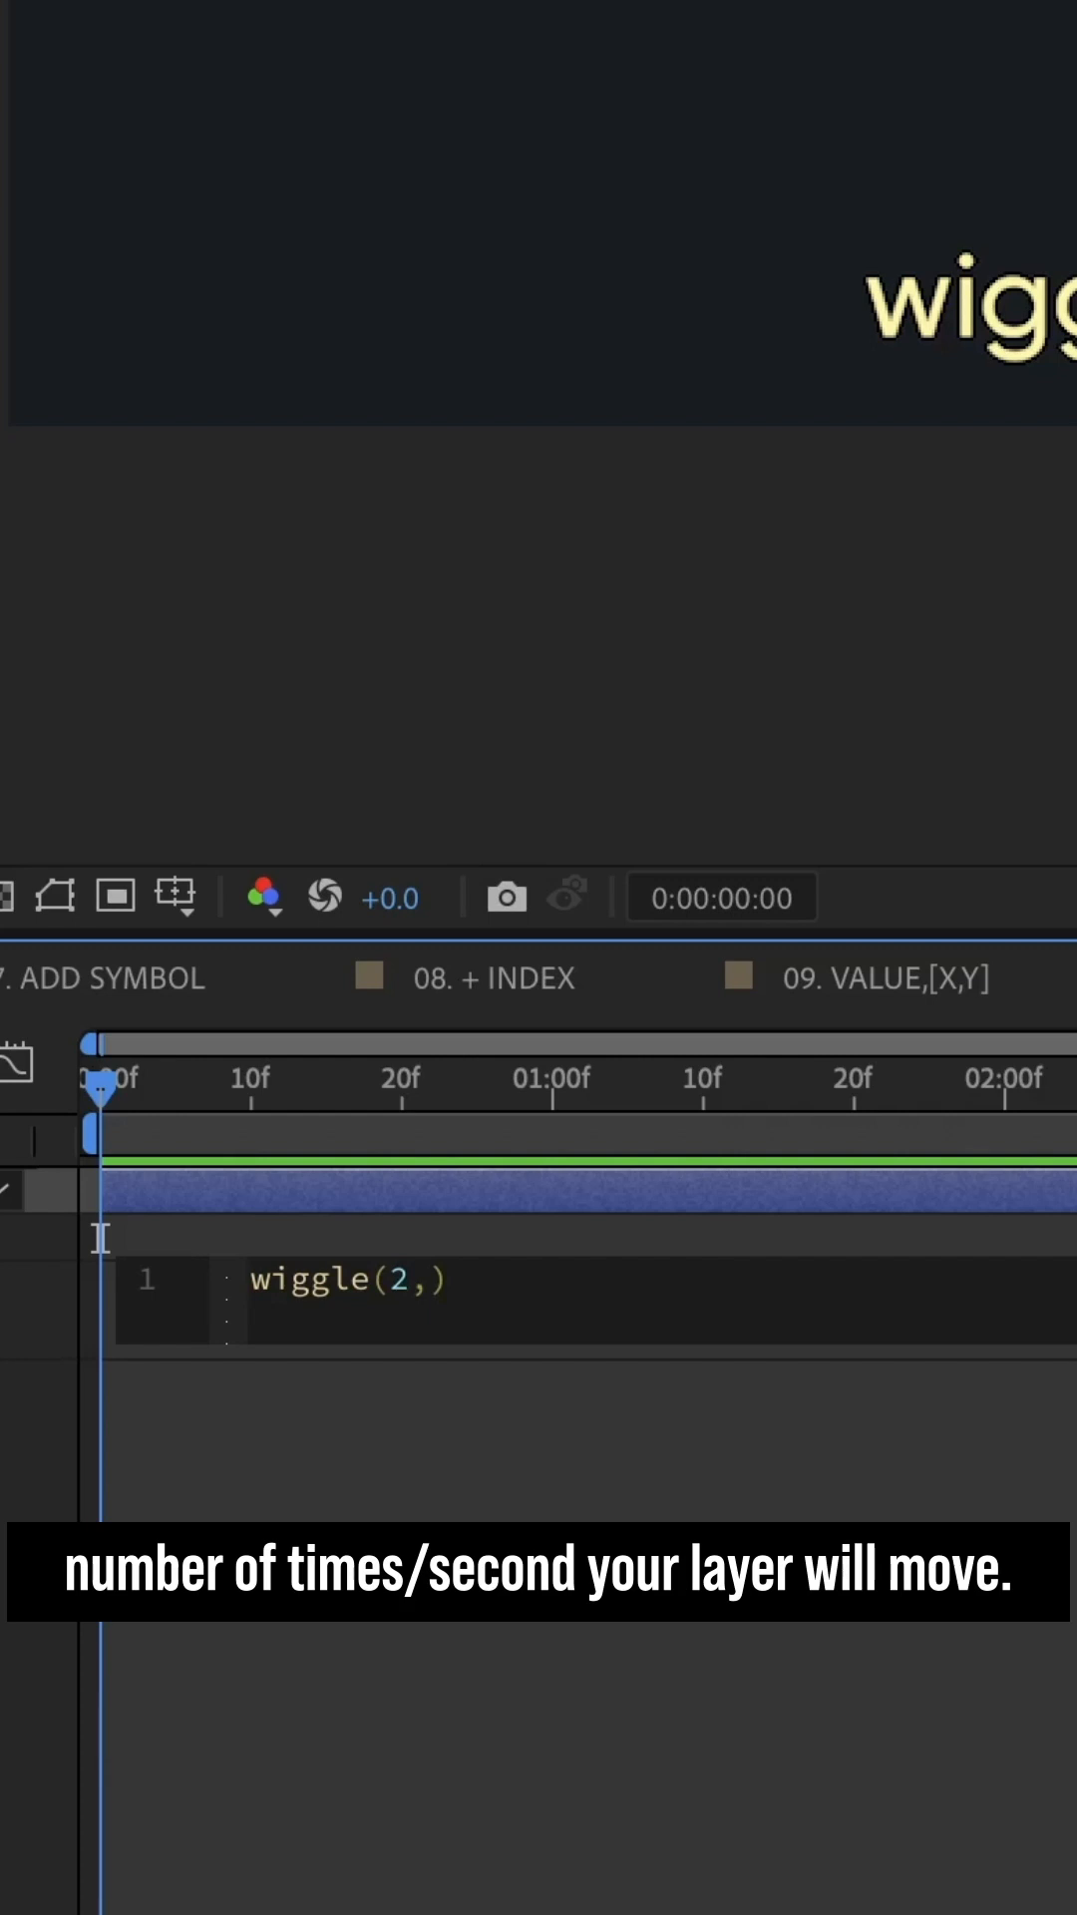
type("1")
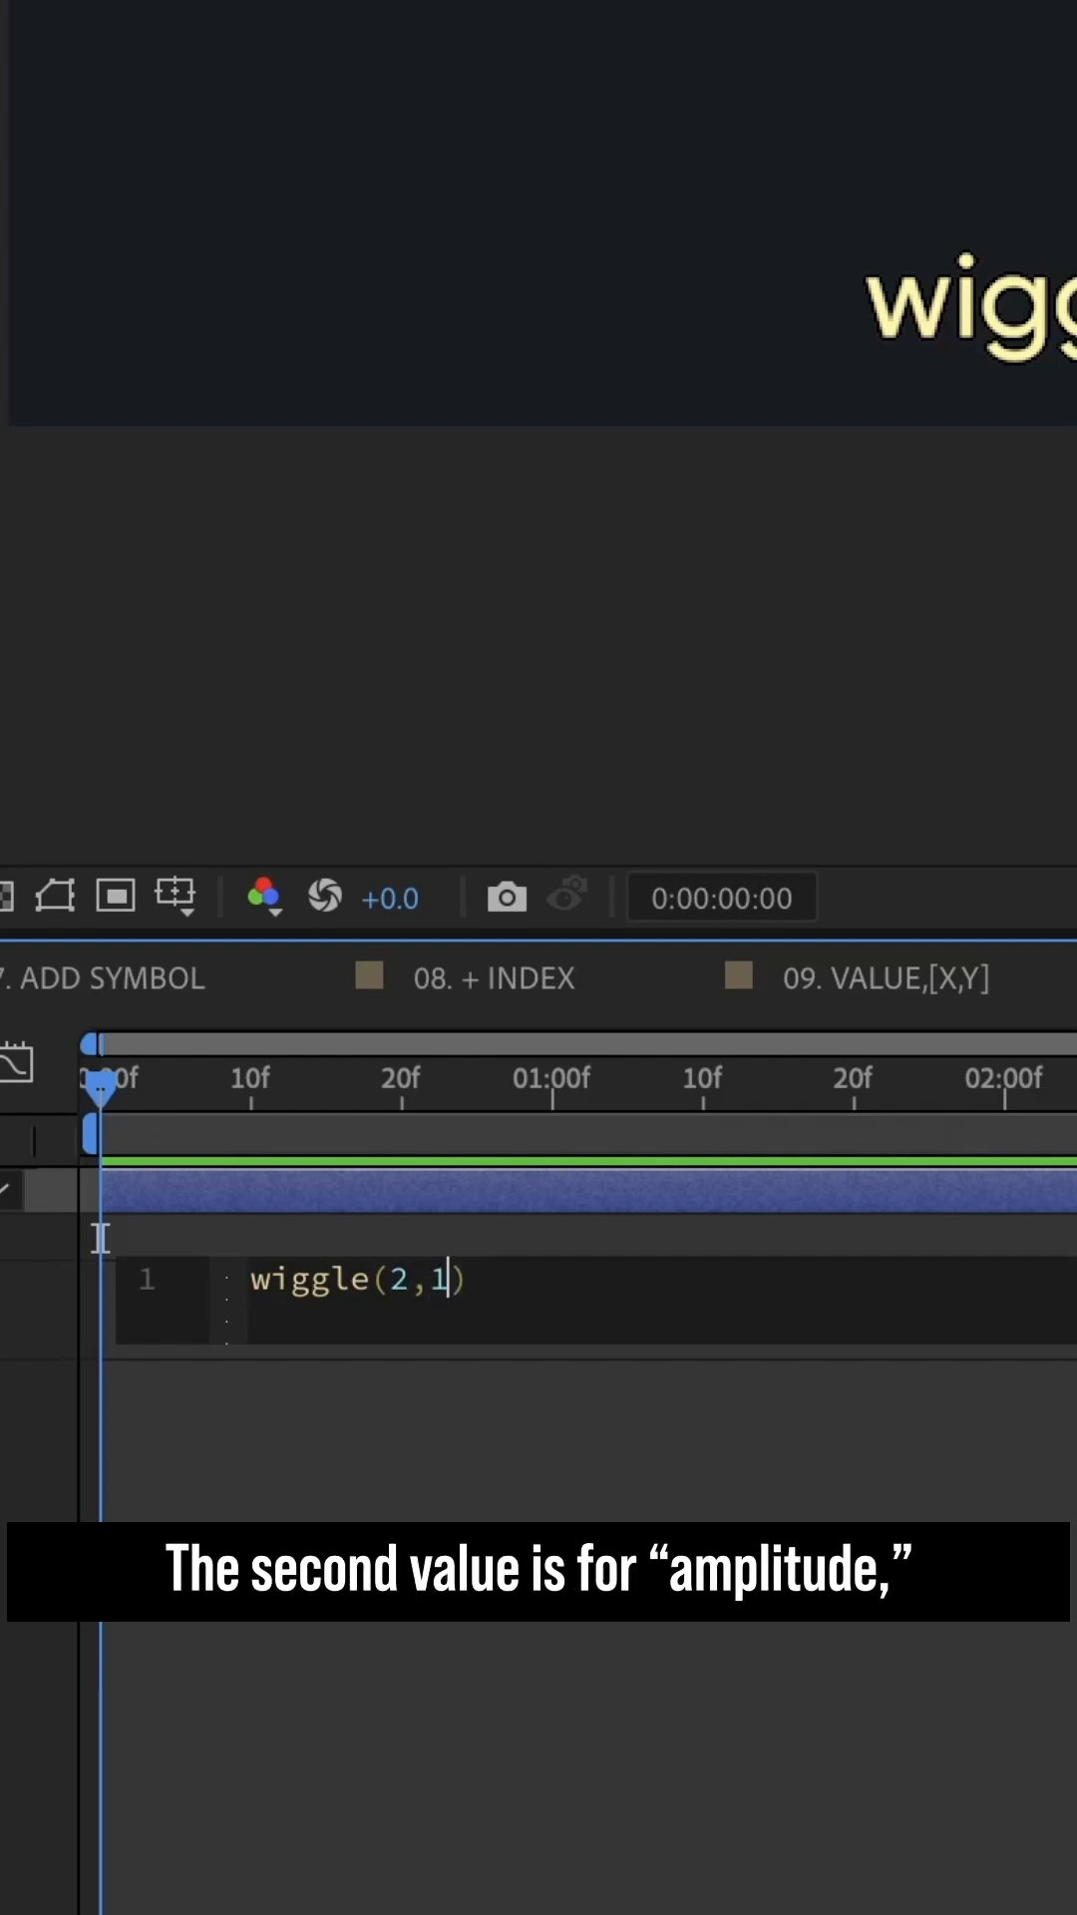
type("0")
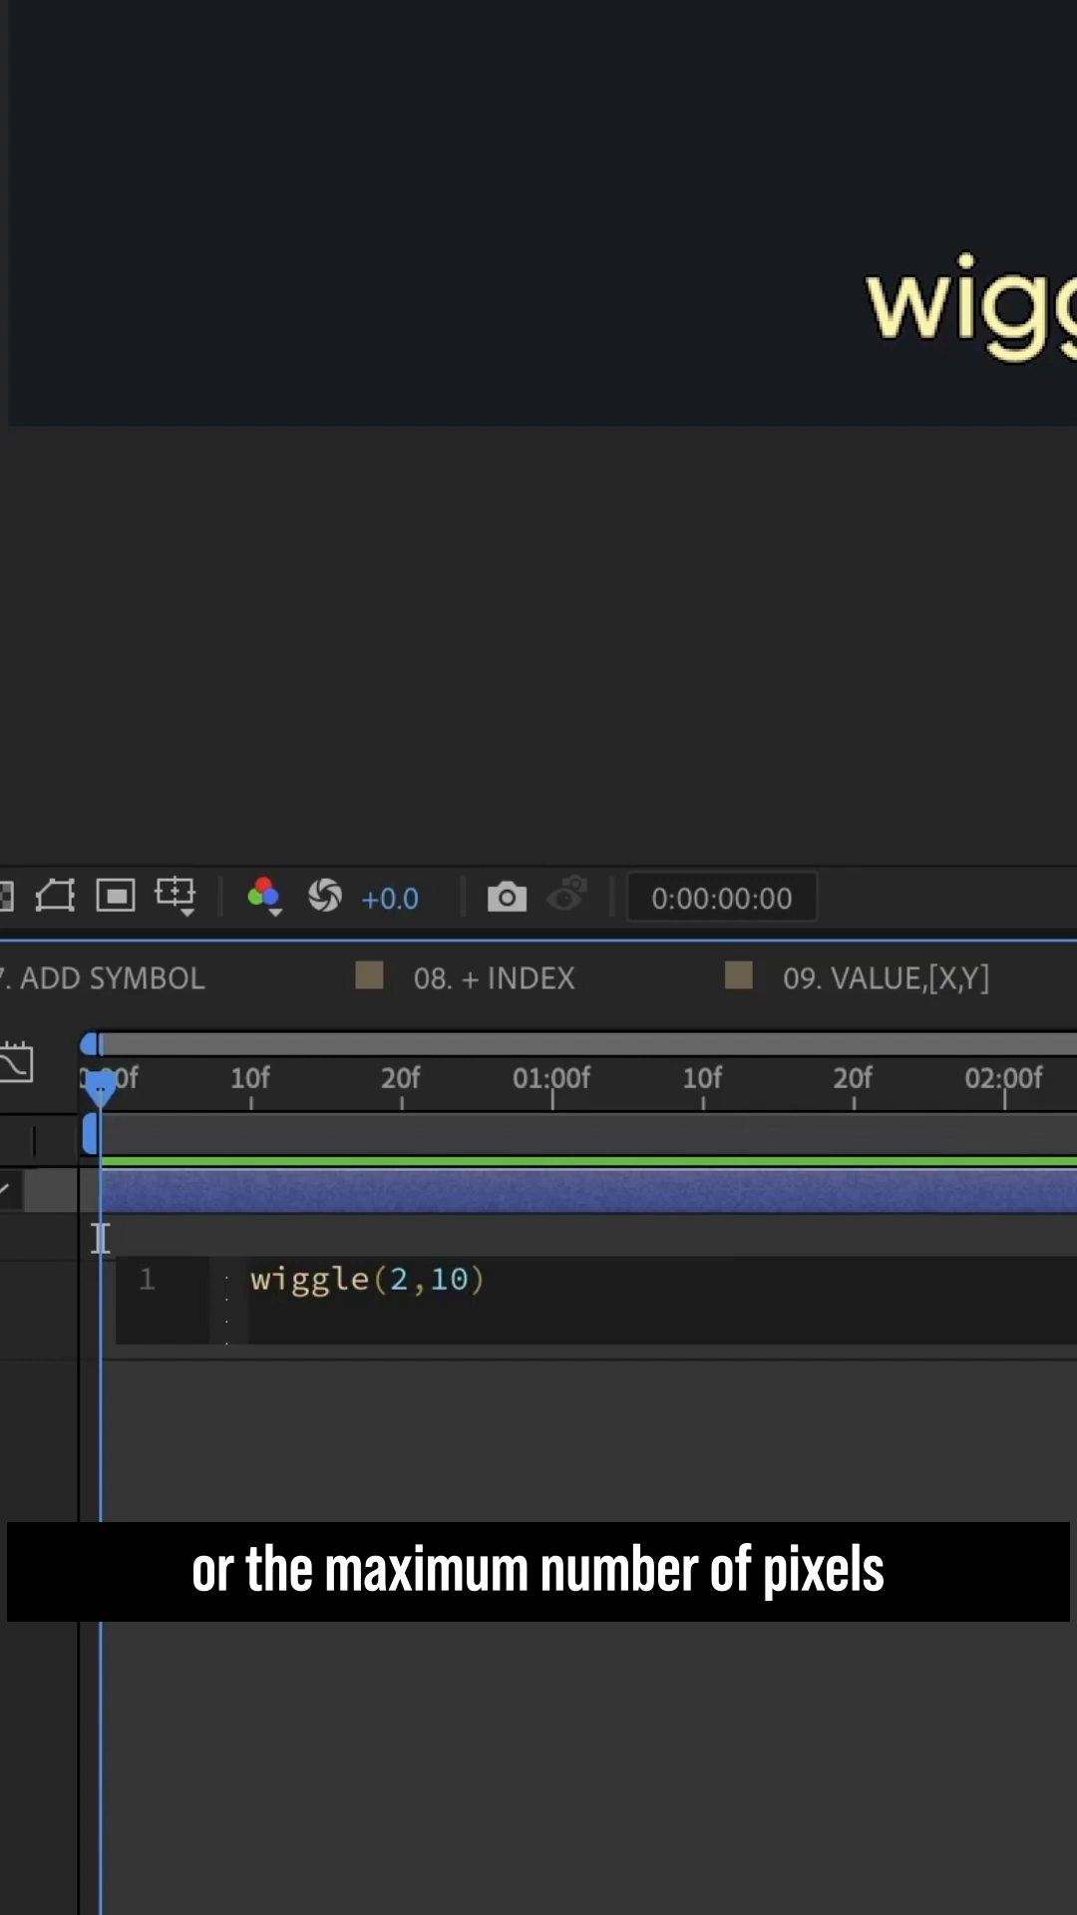
left_click(108, 32)
type("f")
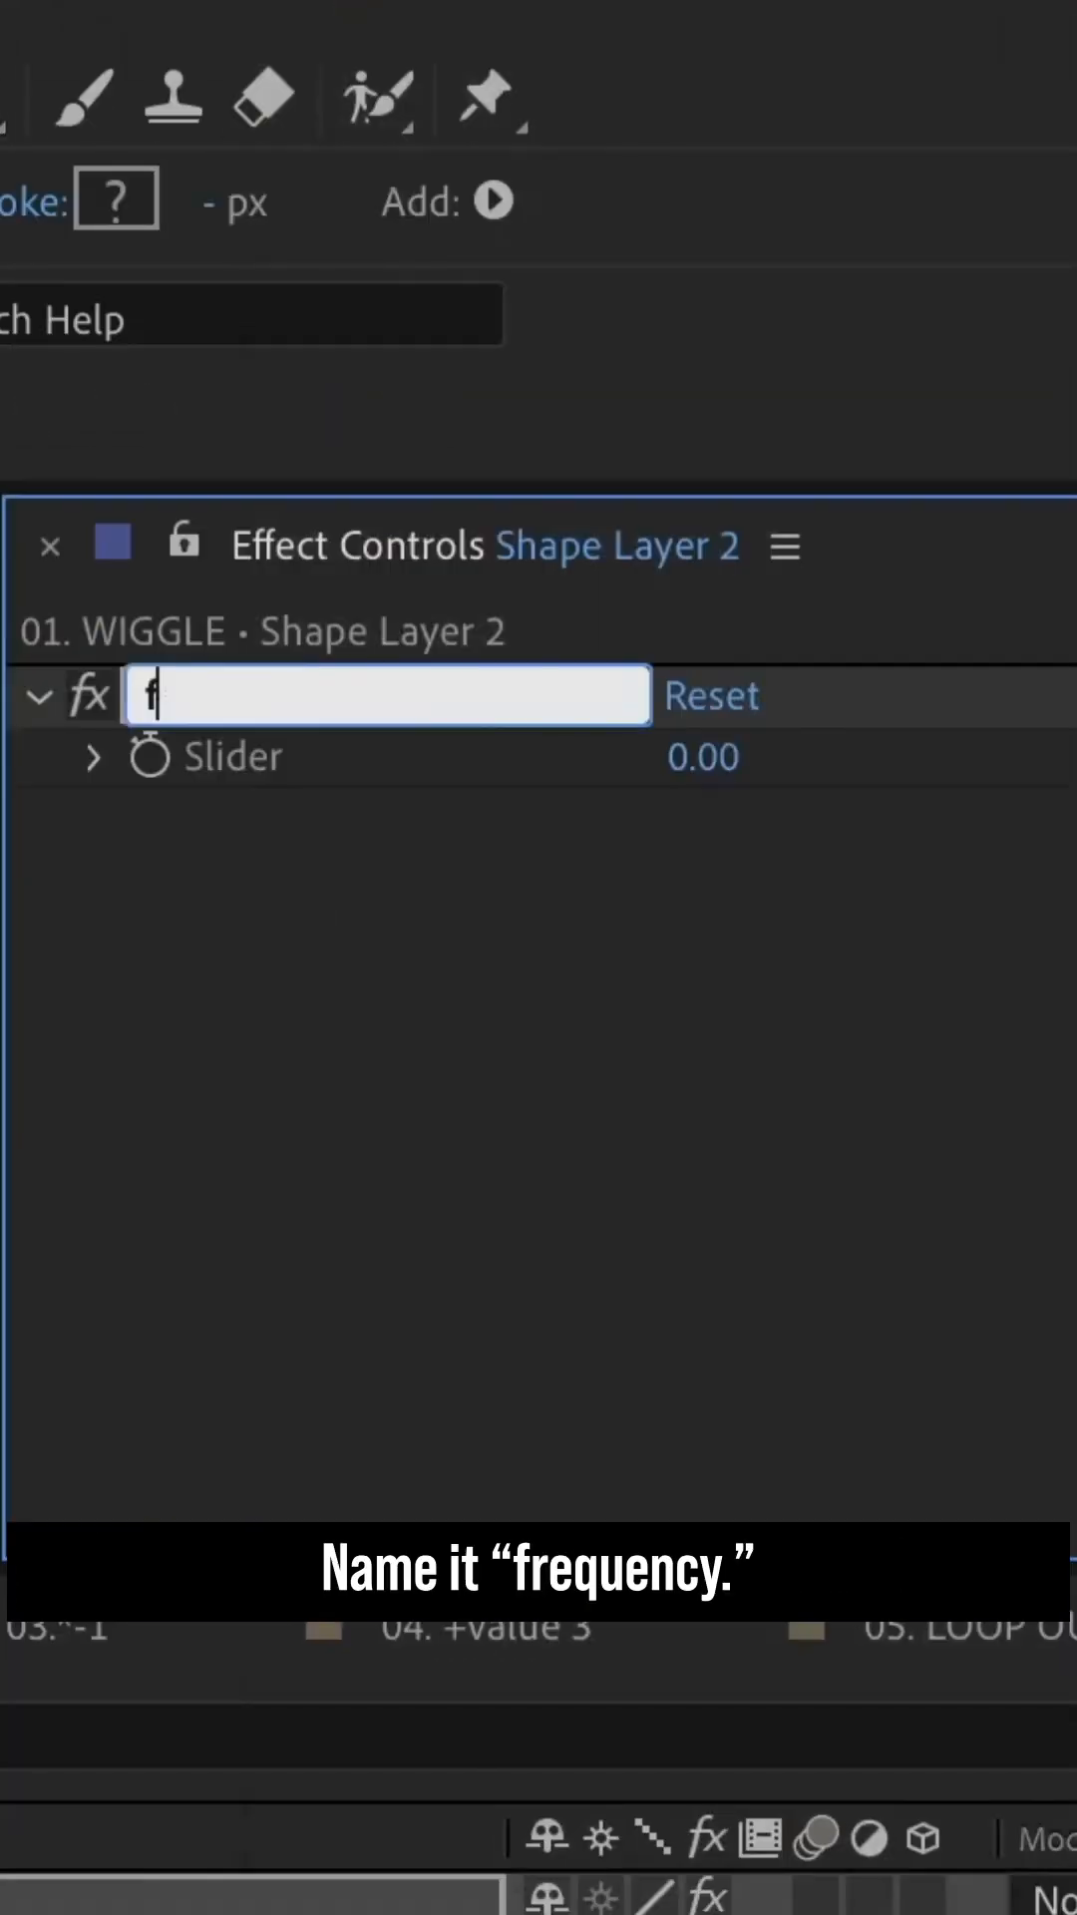
Step: Name the second slider control on Shape Layer 2 'amp'
type("amp")
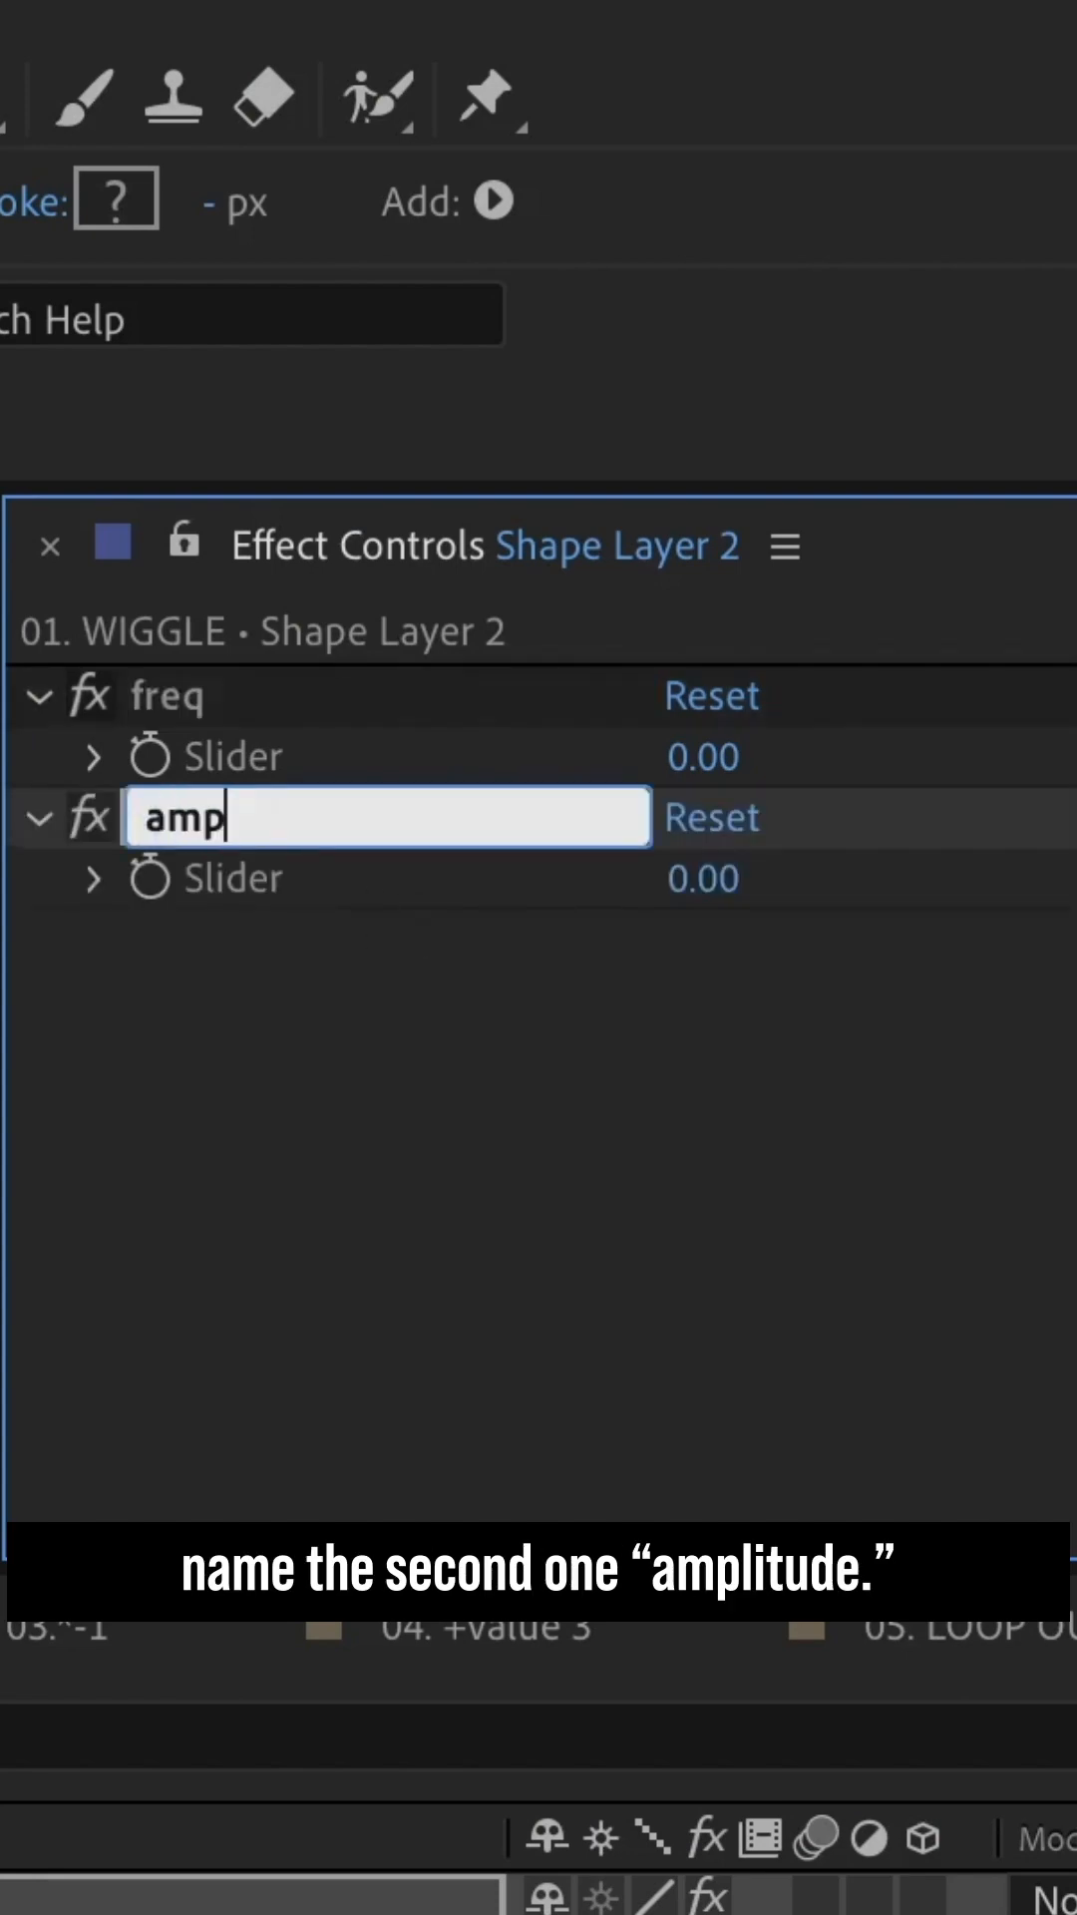